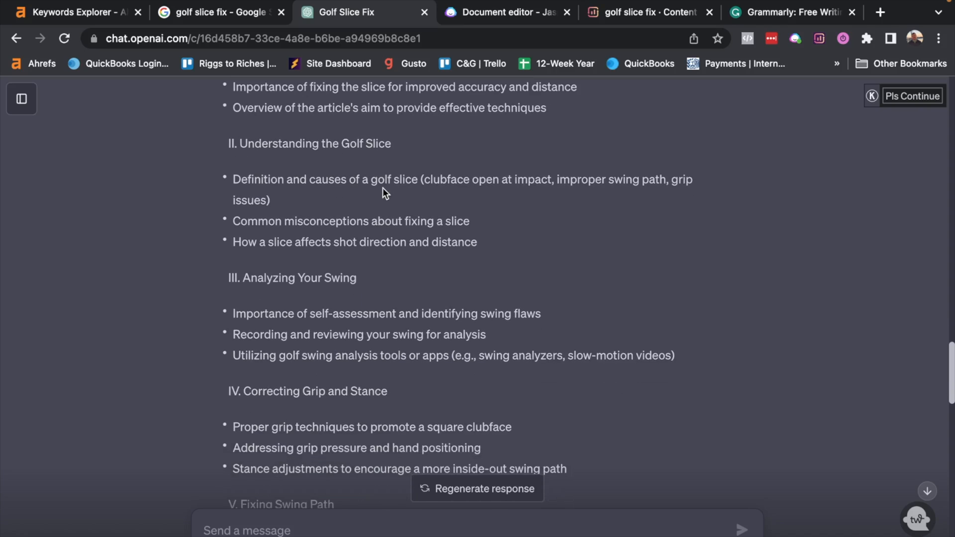
Read through the ChatGPT outline and highlight its opening sections down to section III.
scroll(down, 3)
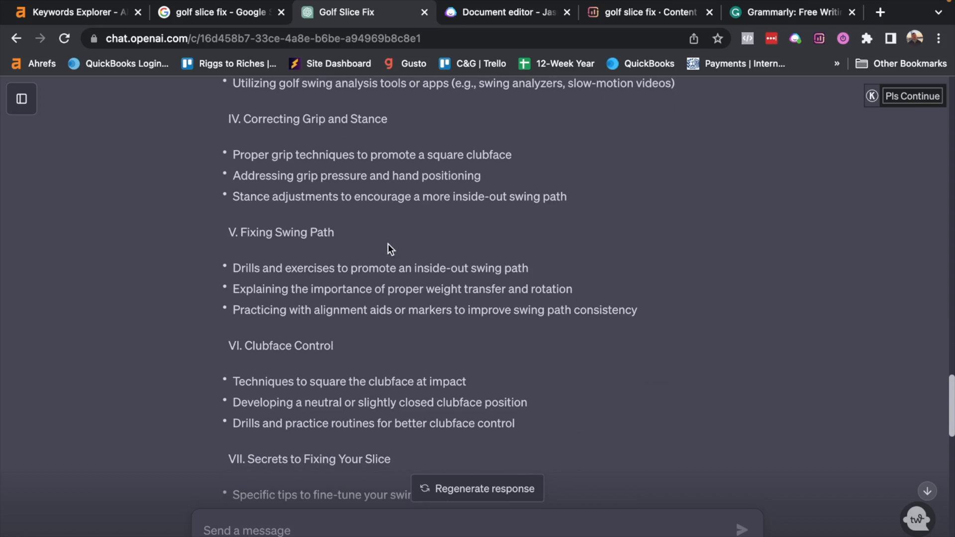
scroll(down, 3)
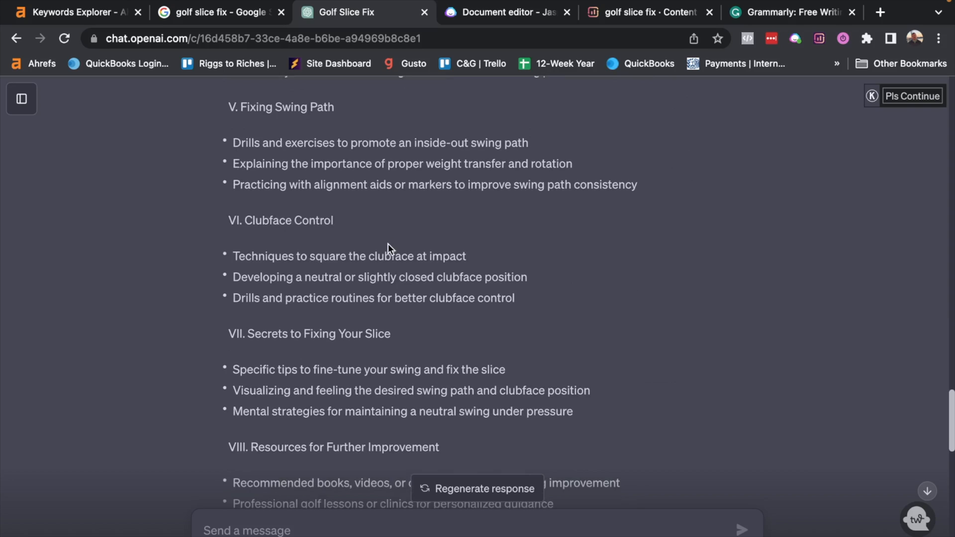
scroll(down, 3)
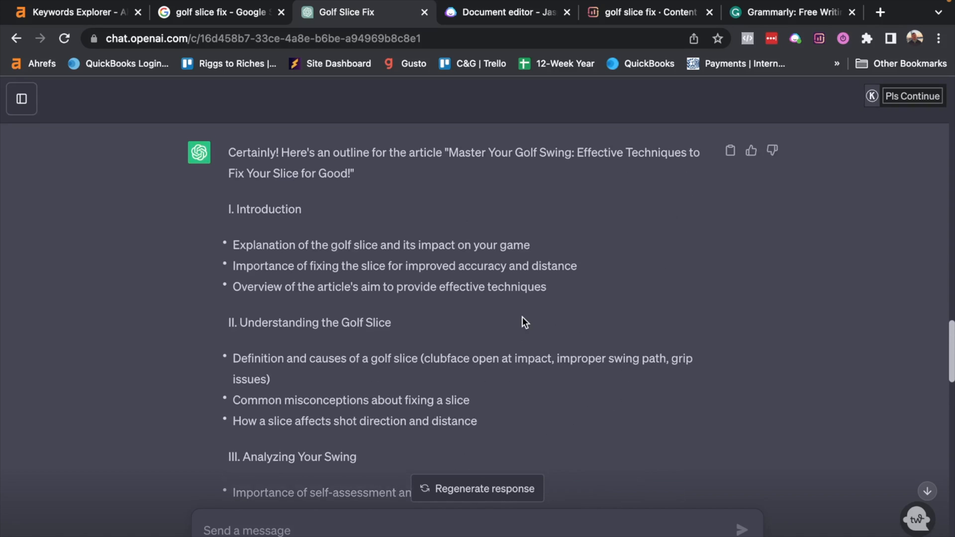
drag(229, 152, 359, 359)
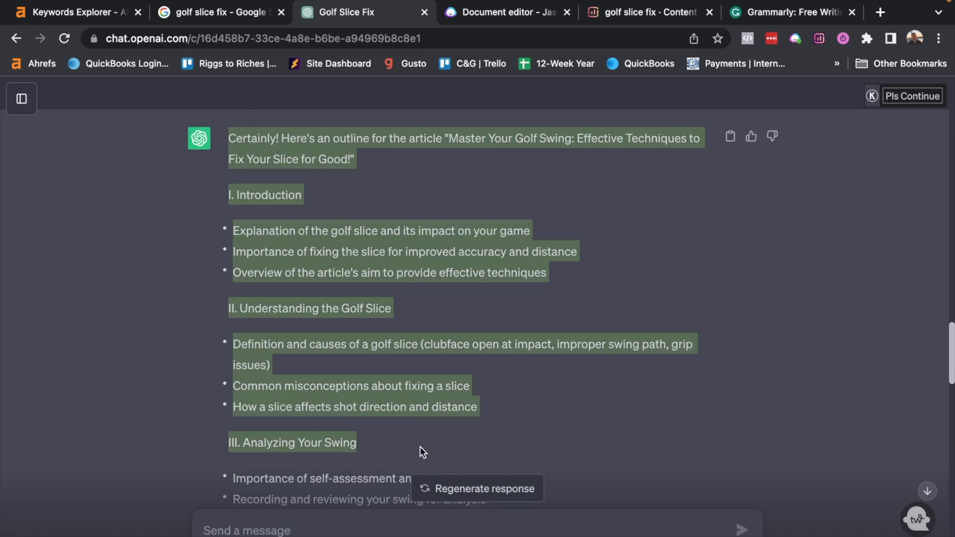
Copy the whole ChatGPT outline and bring it into the Jasper document under the title.
click(729, 137)
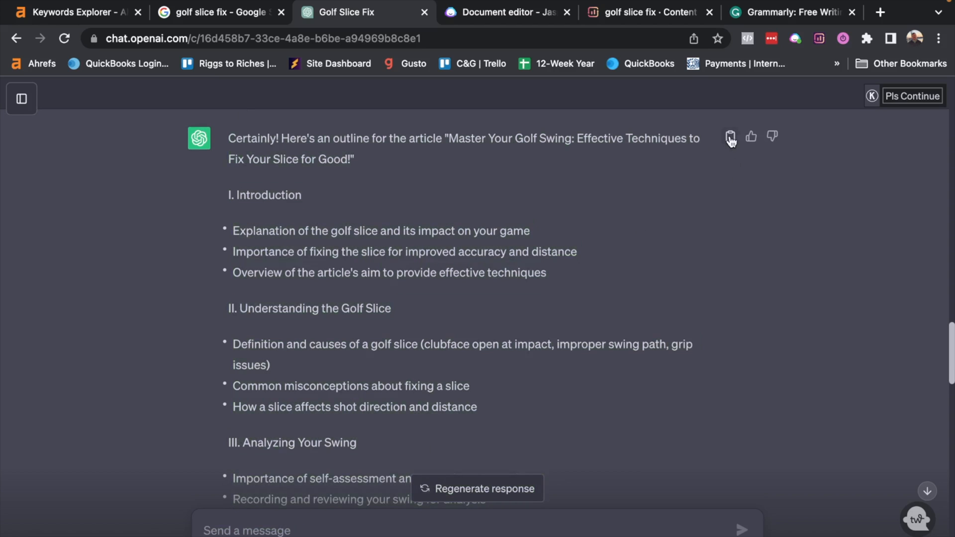
click(729, 136)
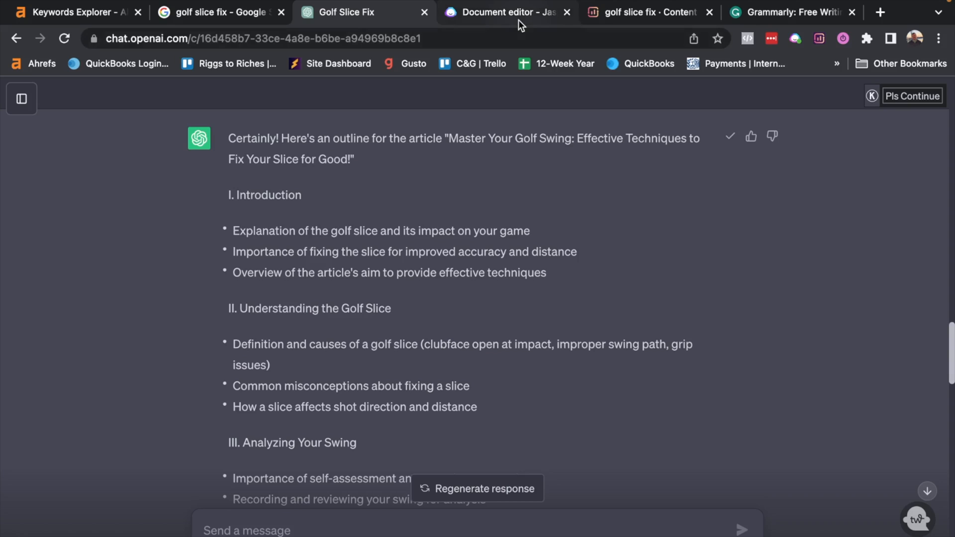
mouse_move(506, 12)
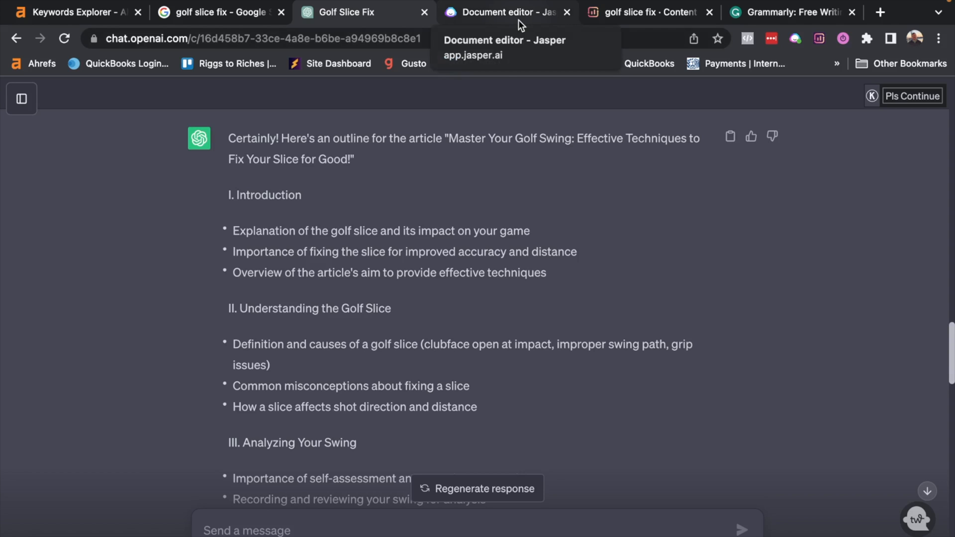
click(503, 12)
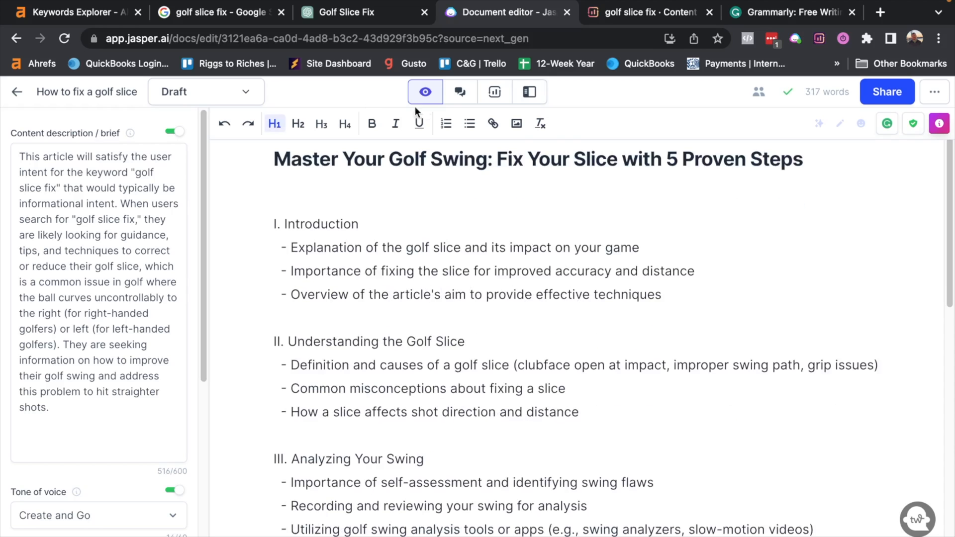
Show Jasper Chat beside the document to draft the introduction paragraph.
click(459, 92)
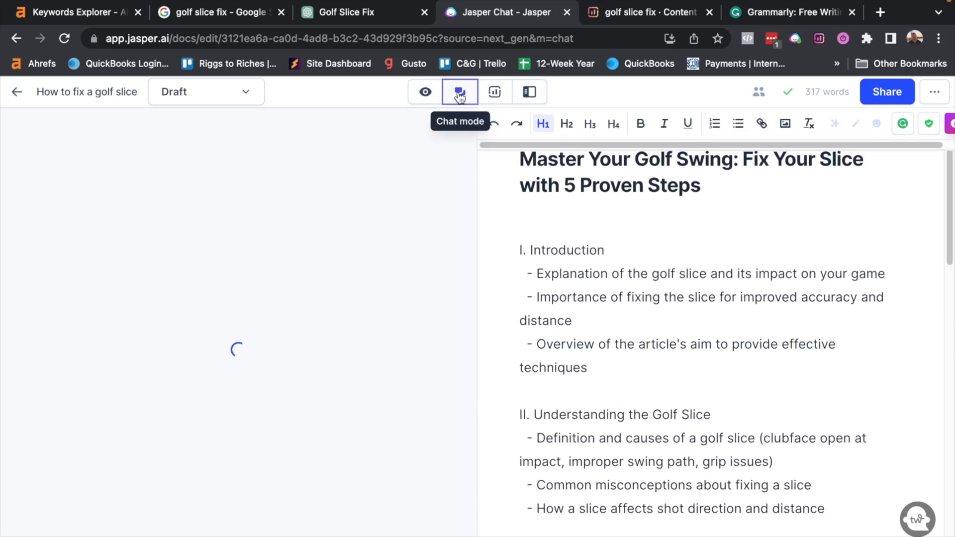
click(460, 92)
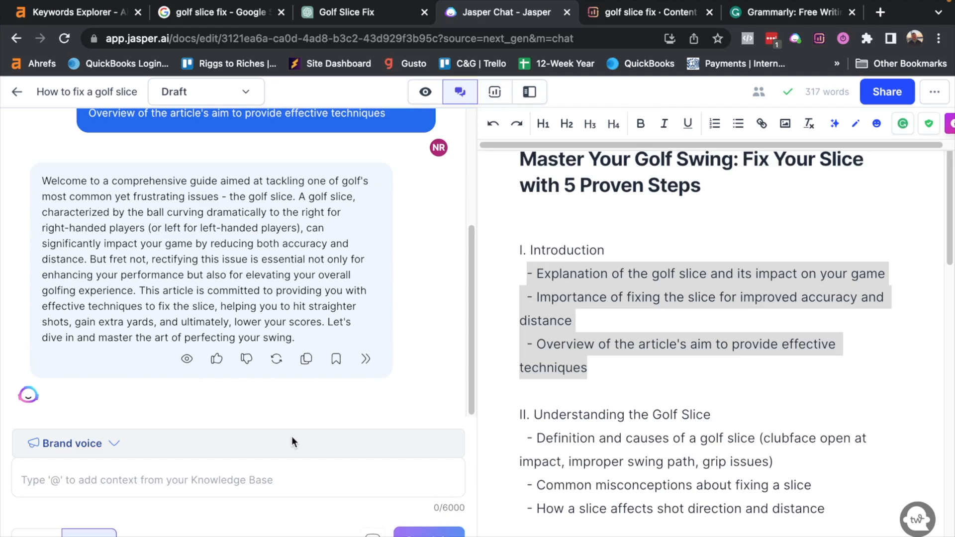
mouse_move(645, 397)
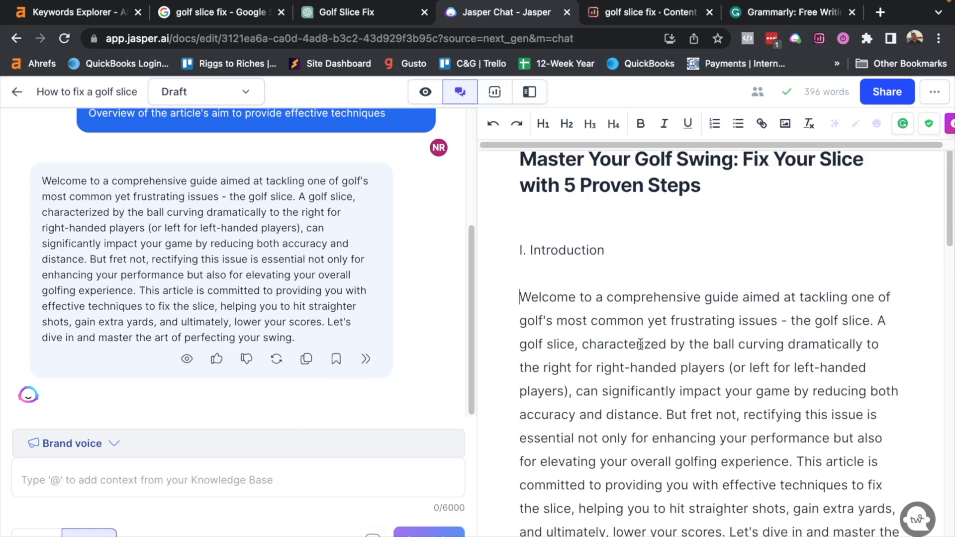
Reuse the earlier prompt's introduction-paragraph request in the chat message box.
scroll(down, 3)
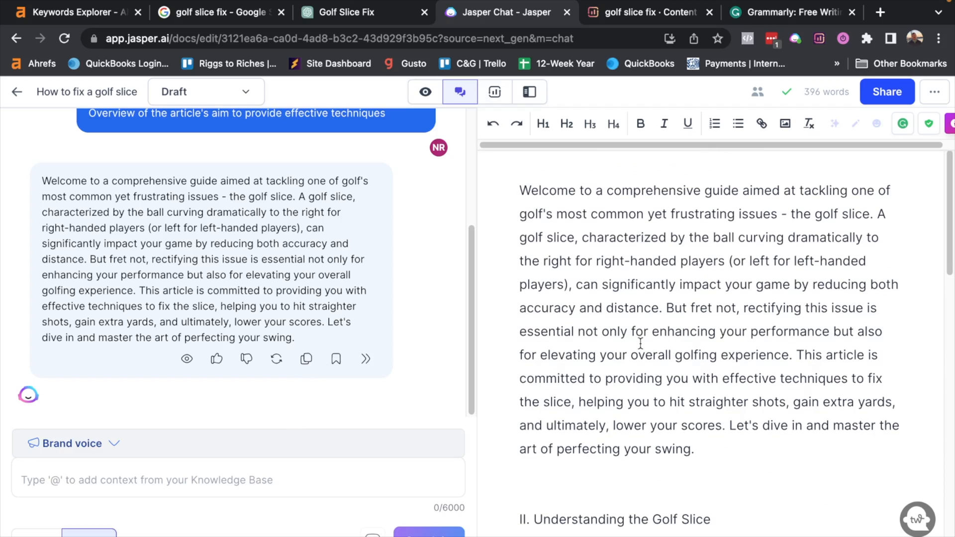
scroll(down, 3)
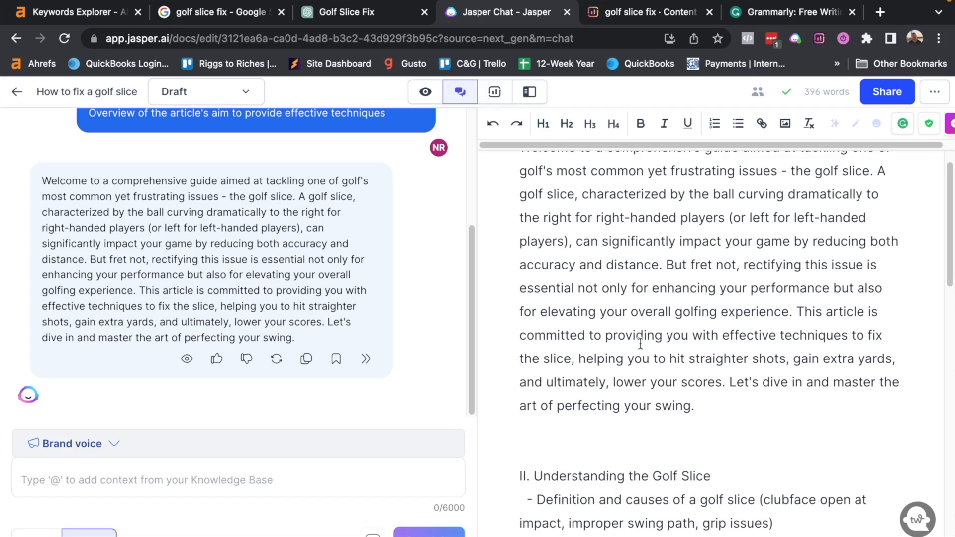
mouse_move(853, 317)
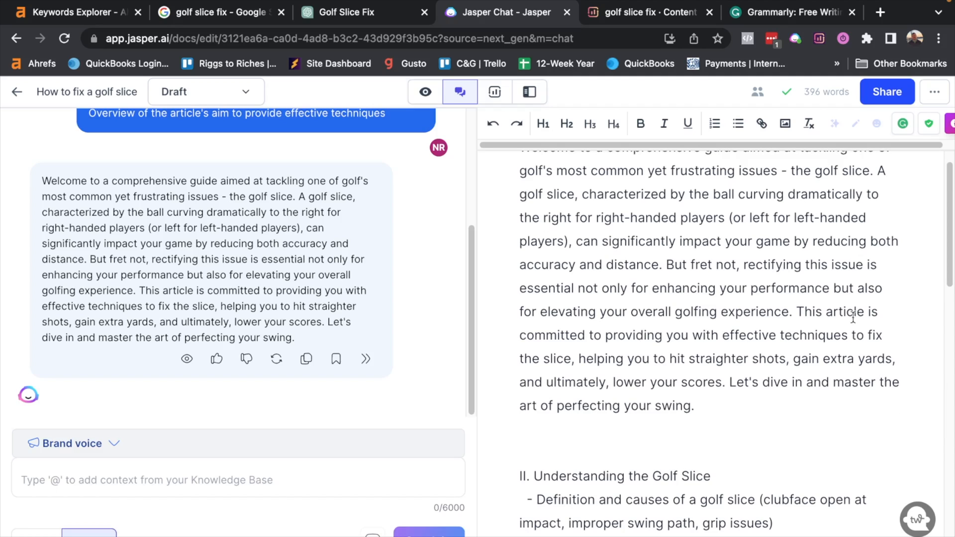
scroll(down, 3)
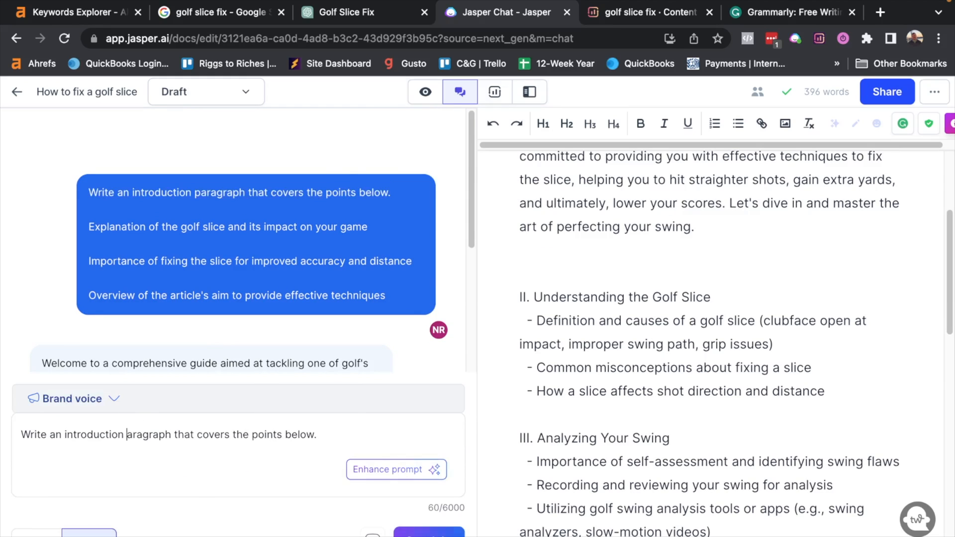
Drop 'introduction' from the prompt and select the Understanding the Golf Slice bullets.
key(Backspace)
text(p)
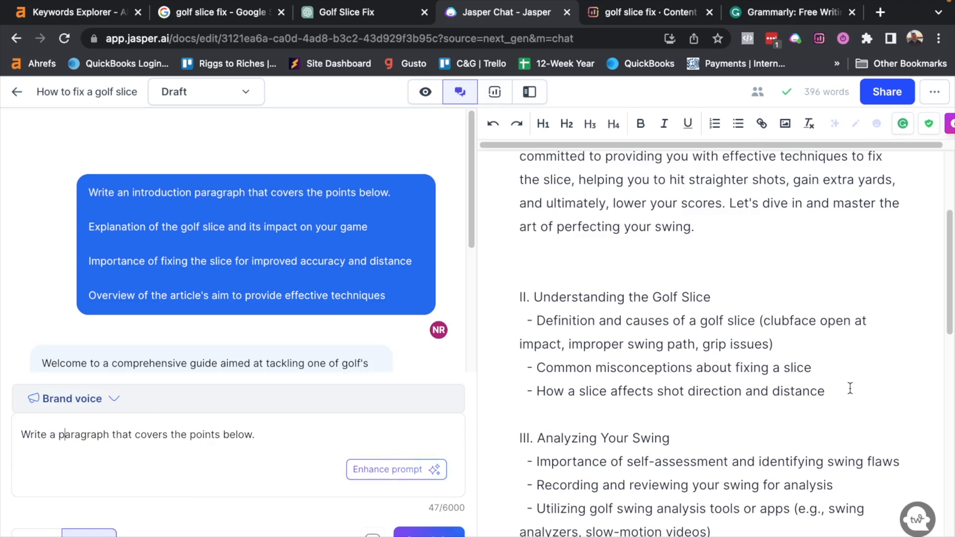
drag(525, 320, 825, 390)
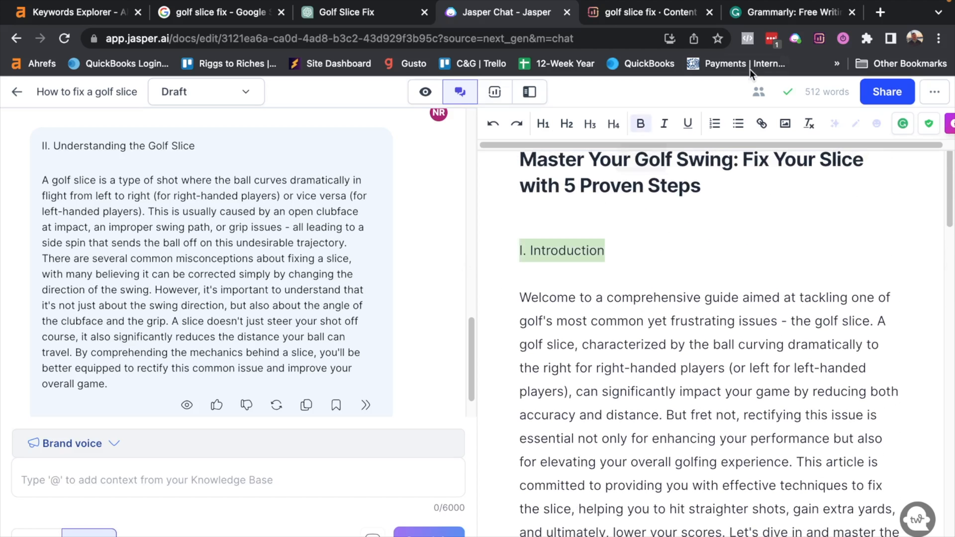
Draft the chat request 'Write a paragraph that covers the points below.' for Analyzing Your Swing.
scroll(down, 3)
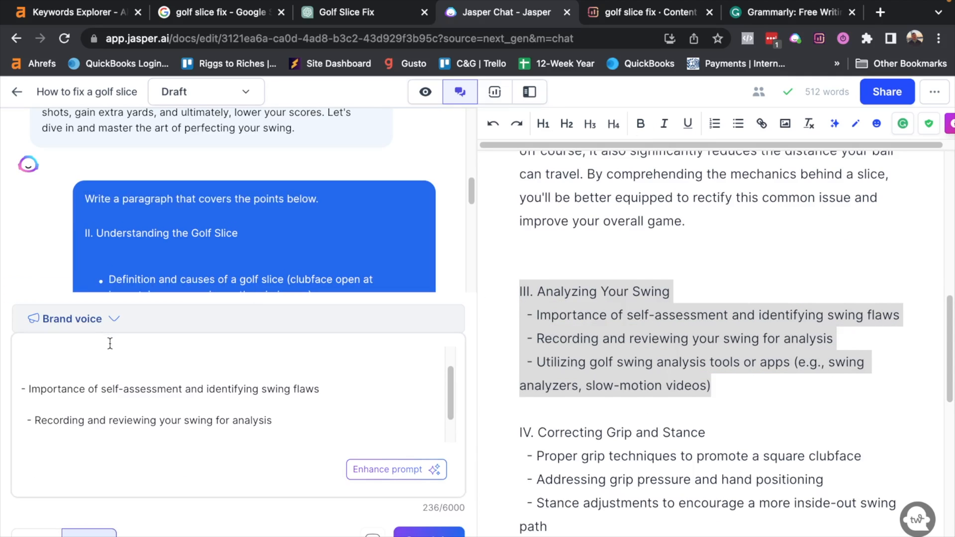
text(Write a paragraph that covers the points below.)
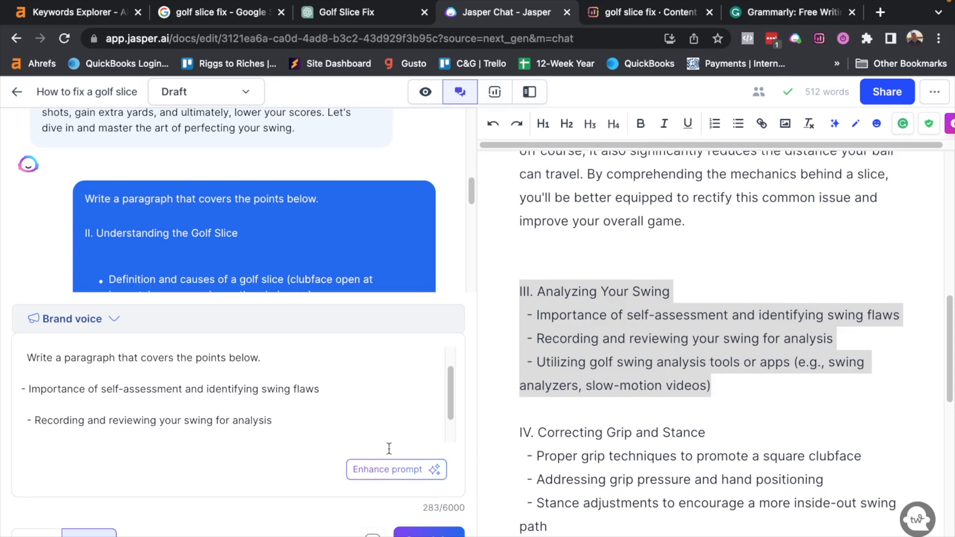